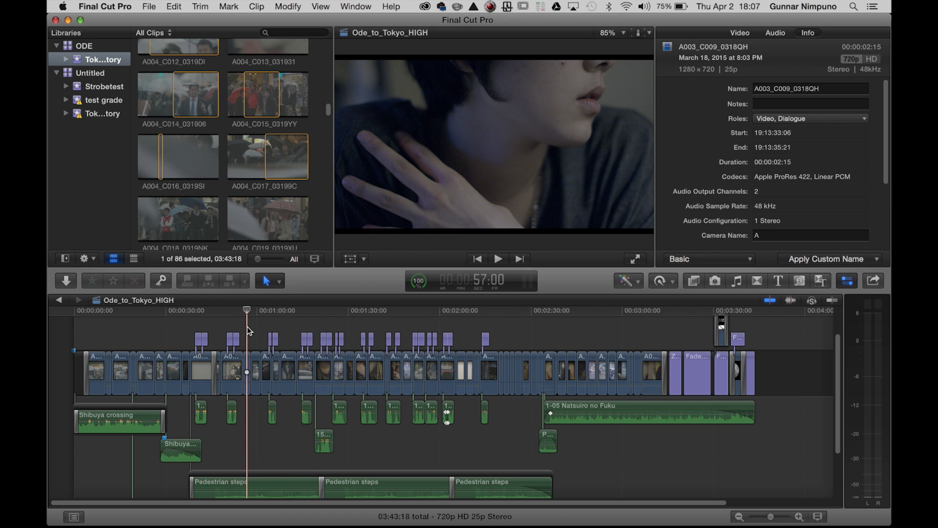
{"action": "mouse_move", "coordinate": [245, 74]}
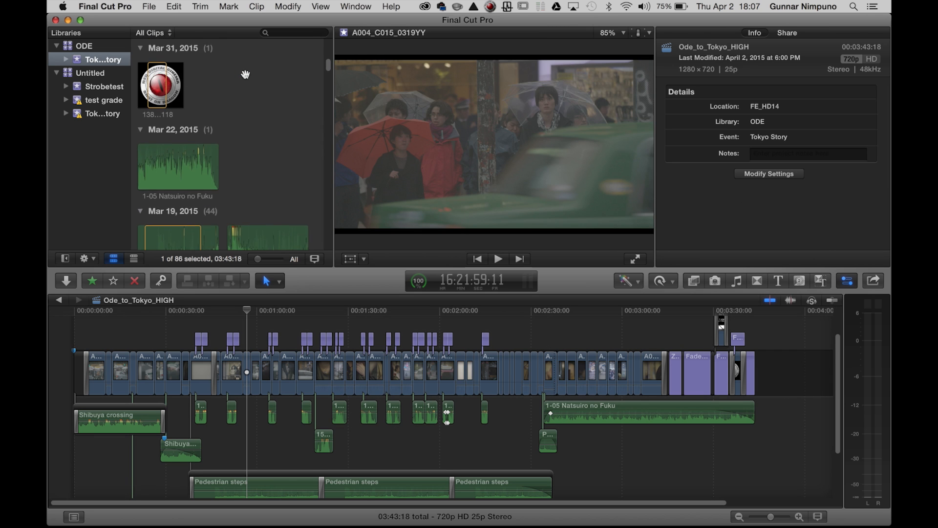
Select the Ode_to_Tokyo_HIGH project to show its details in the Inspector
{"action": "left_click", "coordinate": [172, 200]}
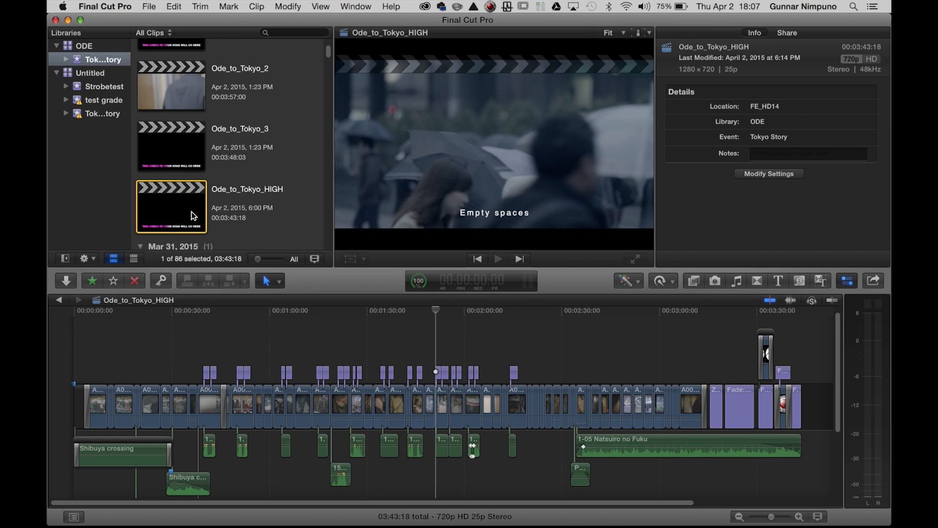
Via File > Relink Files, match the A004 originals to the A004_0317R7.RDM folder (13 of 39)
{"action": "left_click", "coordinate": [148, 7]}
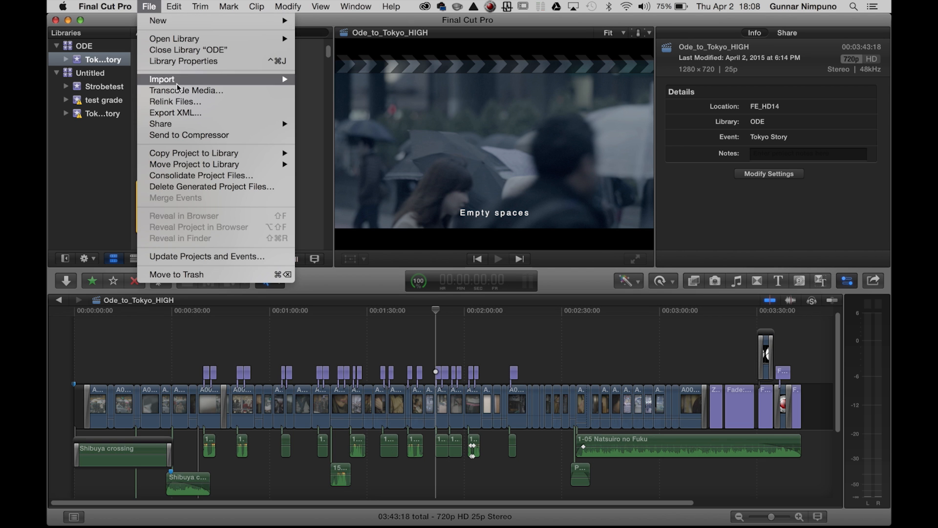
{"action": "left_click", "coordinate": [174, 100]}
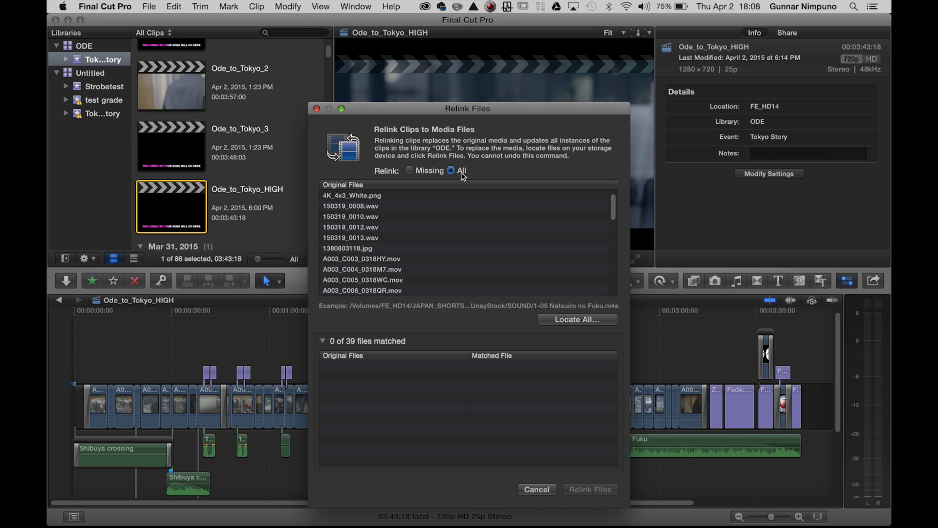
{"action": "mouse_move", "coordinate": [420, 264]}
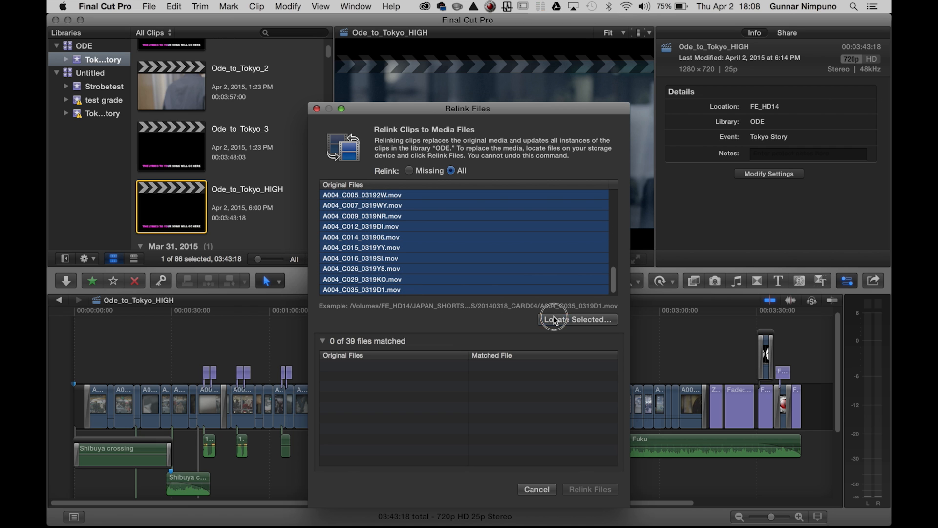
{"action": "left_click", "coordinate": [577, 319]}
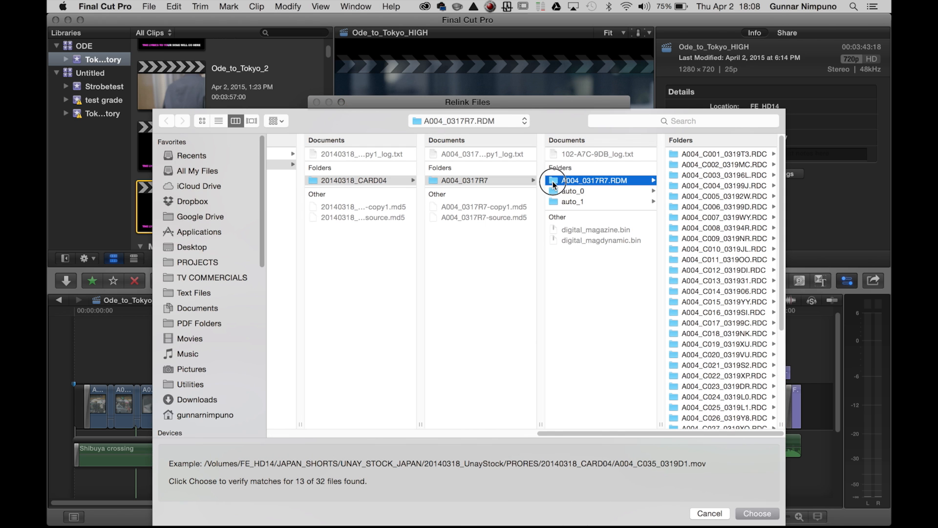
{"action": "left_click", "coordinate": [594, 180]}
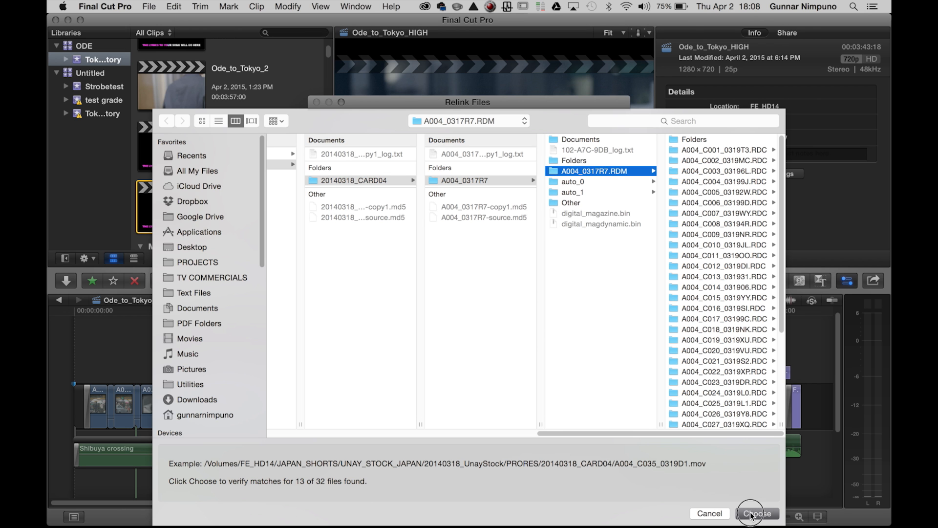
{"action": "left_click", "coordinate": [756, 513]}
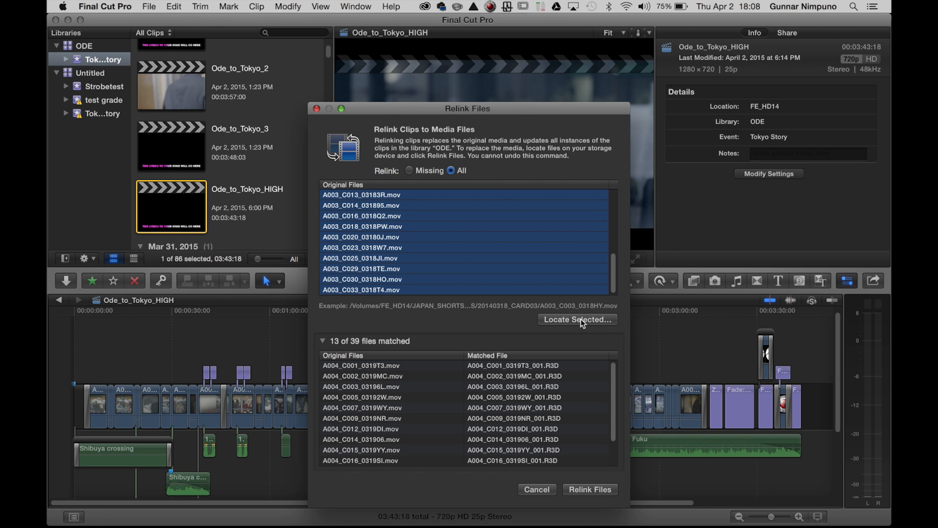
Match the A003 originals to CARD03 > A003_0317VF.RDM, reaching 32 of 39 files matched
{"action": "left_click", "coordinate": [577, 319]}
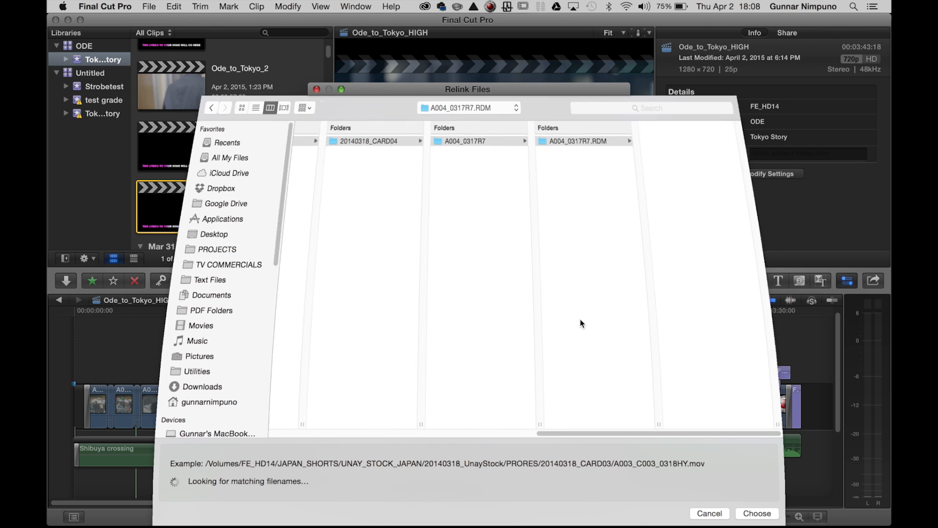
{"action": "left_click", "coordinate": [389, 141]}
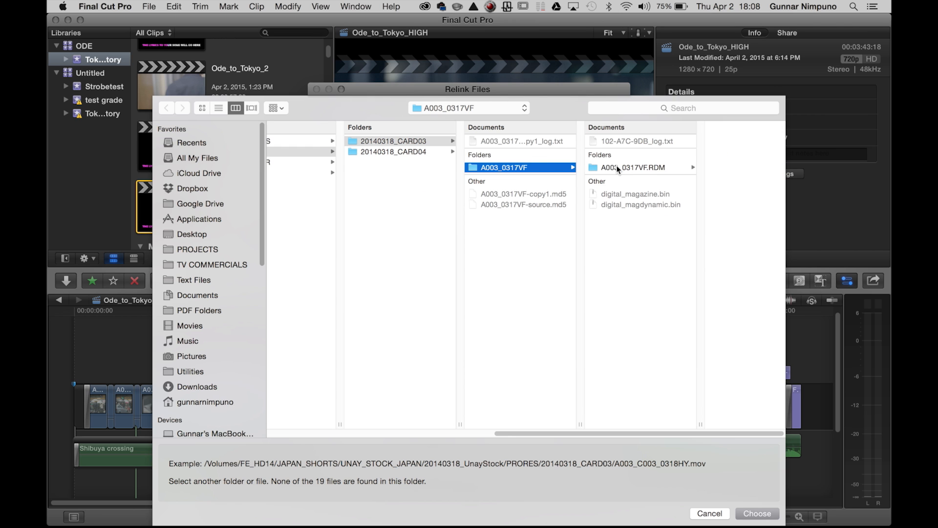
{"action": "left_click", "coordinate": [633, 167]}
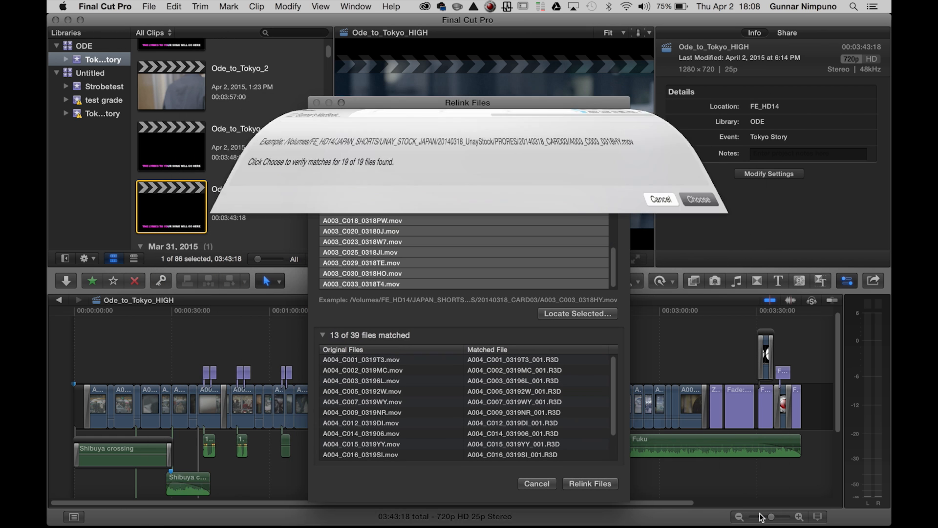
{"action": "left_click", "coordinate": [698, 199]}
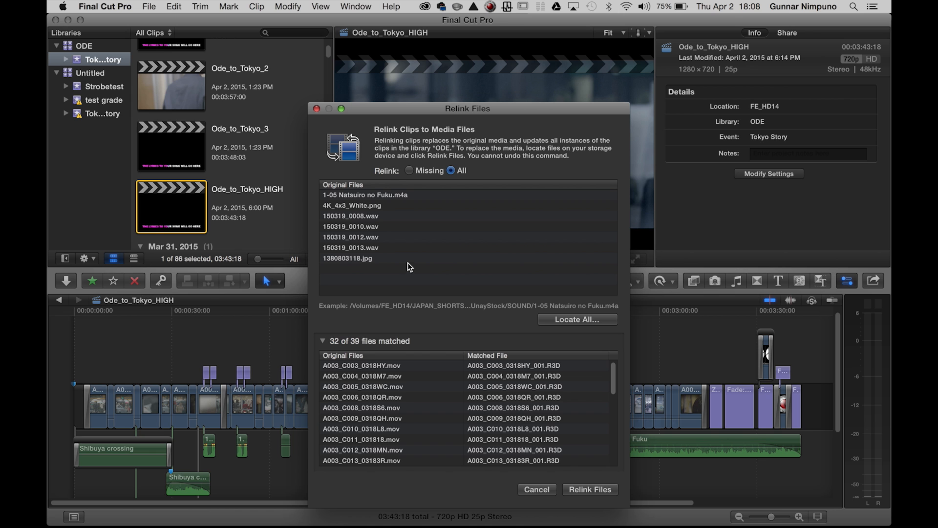
{"action": "scroll", "scroll_direction": "down", "scroll_amount": 3}
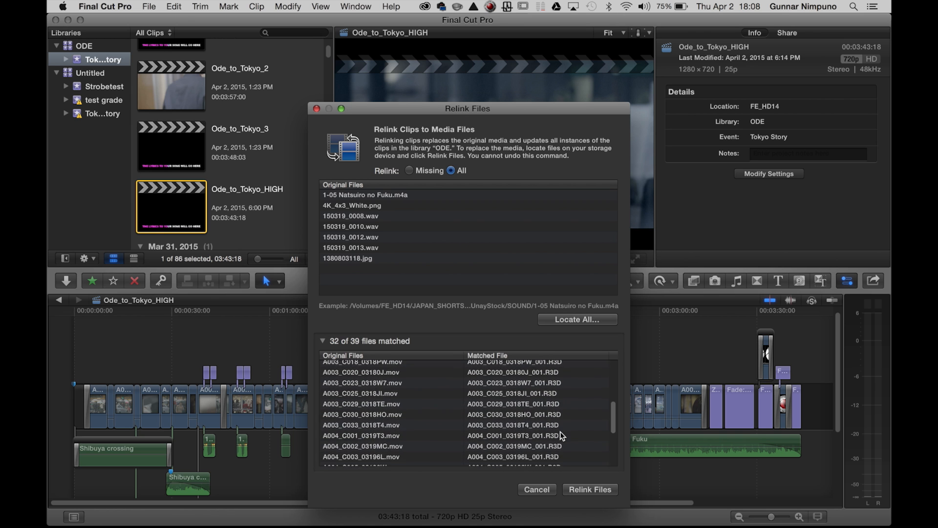
{"action": "left_click", "coordinate": [589, 489]}
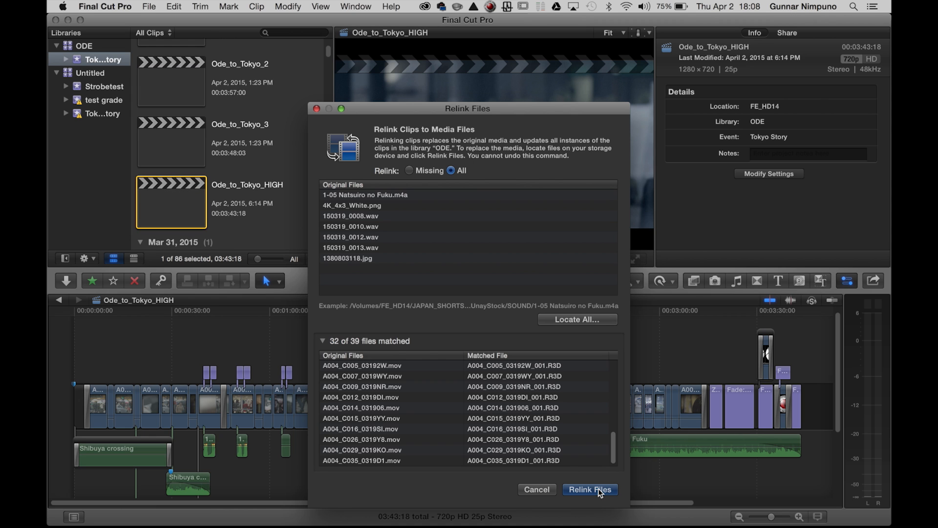
Relink the 32 matched files and check a clip's file info shows 5120 × 2700 R3D media
{"action": "left_click", "coordinate": [589, 489]}
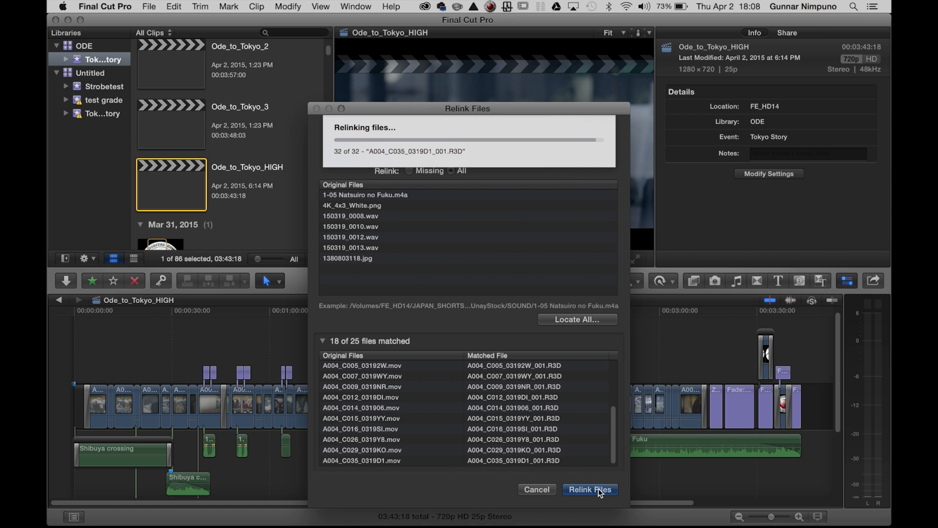
{"action": "left_click", "coordinate": [589, 489]}
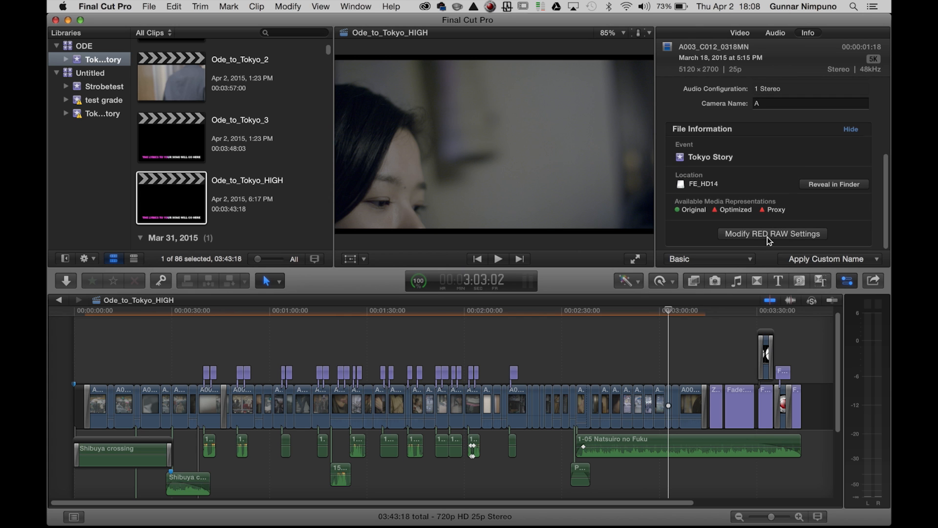
{"action": "left_click", "coordinate": [771, 233]}
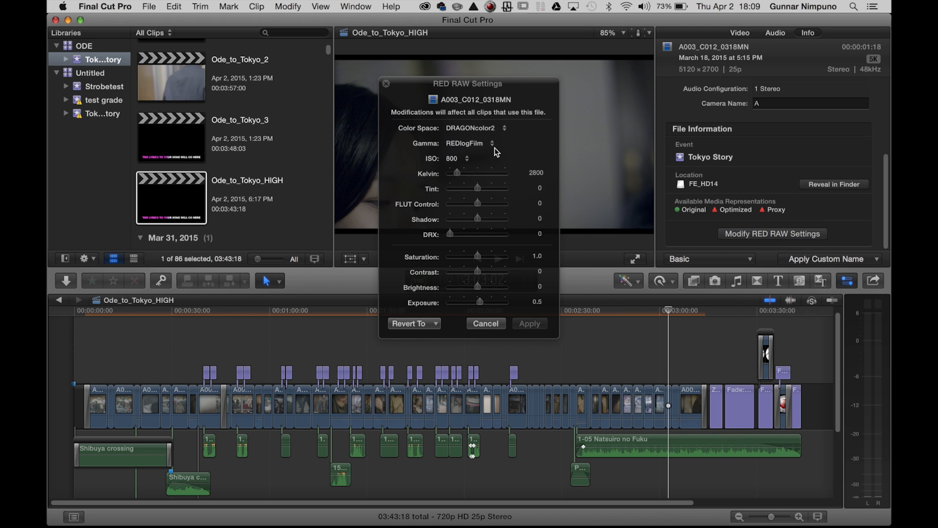
{"action": "left_click_drag", "start_coordinate": [457, 173], "coordinate": [462, 173]}
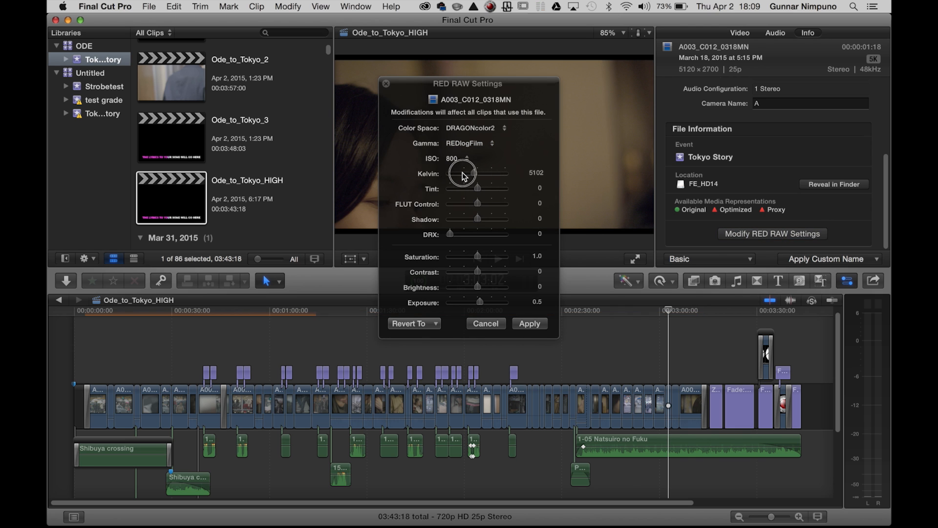
{"action": "left_click_drag", "start_coordinate": [478, 188], "coordinate": [476, 188]}
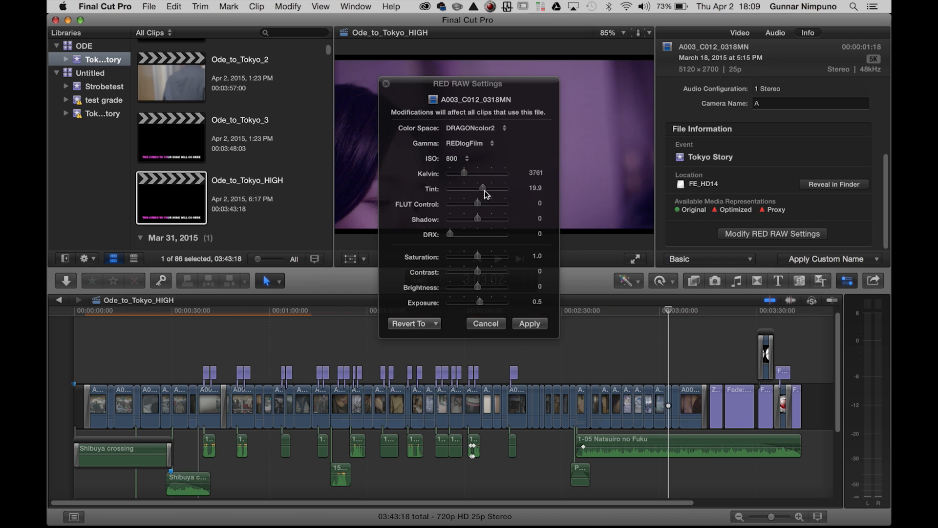
{"action": "left_click_drag", "start_coordinate": [464, 189], "coordinate": [485, 189]}
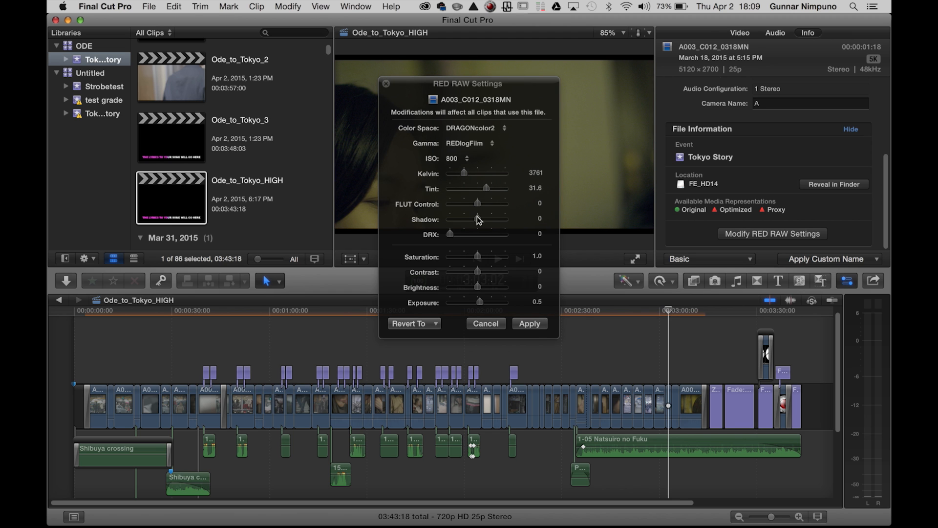
{"action": "left_click_drag", "start_coordinate": [463, 219], "coordinate": [478, 219]}
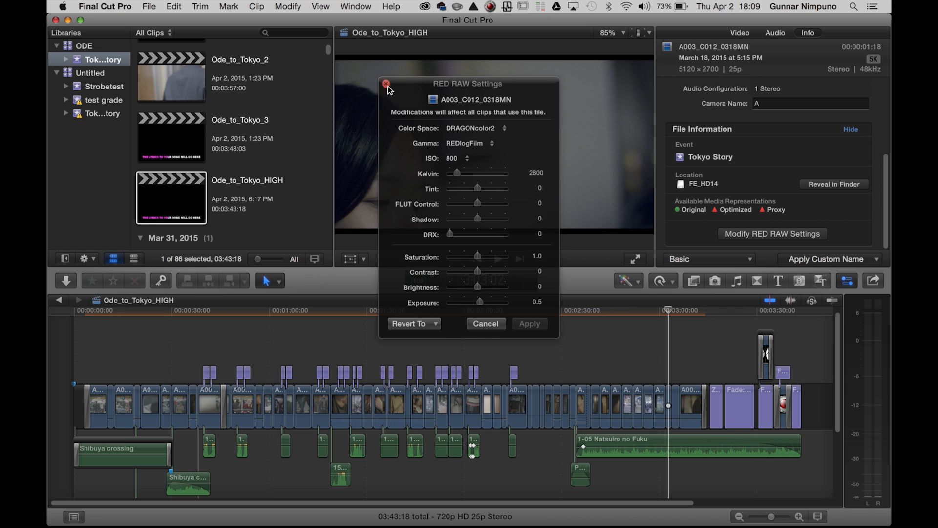
{"action": "left_click", "coordinate": [386, 84]}
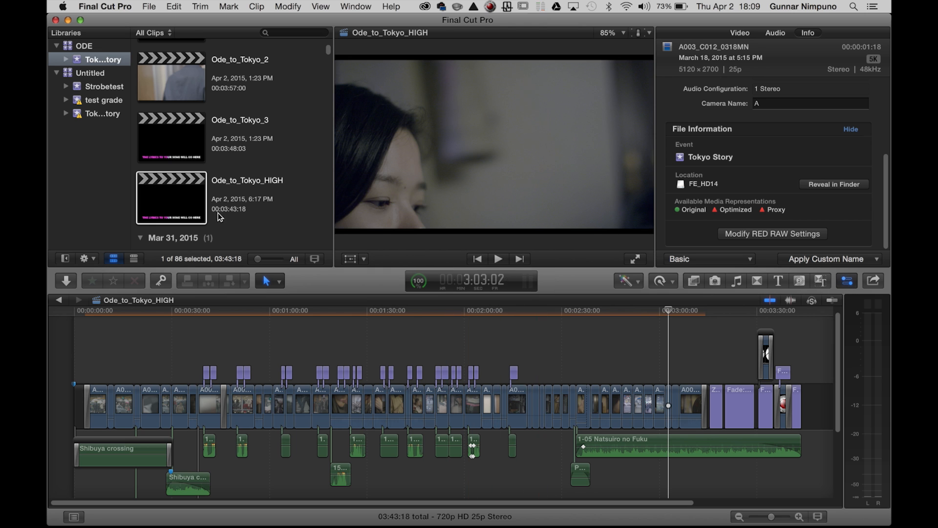
Modify project settings to 1080p HD 1920×1080 with Apple ProRes 422 HQ rendering
{"action": "left_click", "coordinate": [170, 198]}
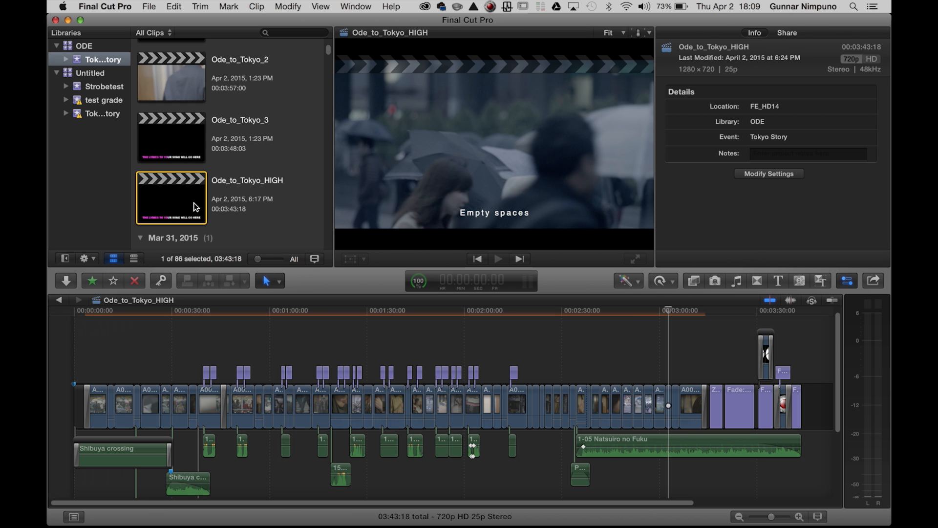
{"action": "left_click", "coordinate": [769, 174]}
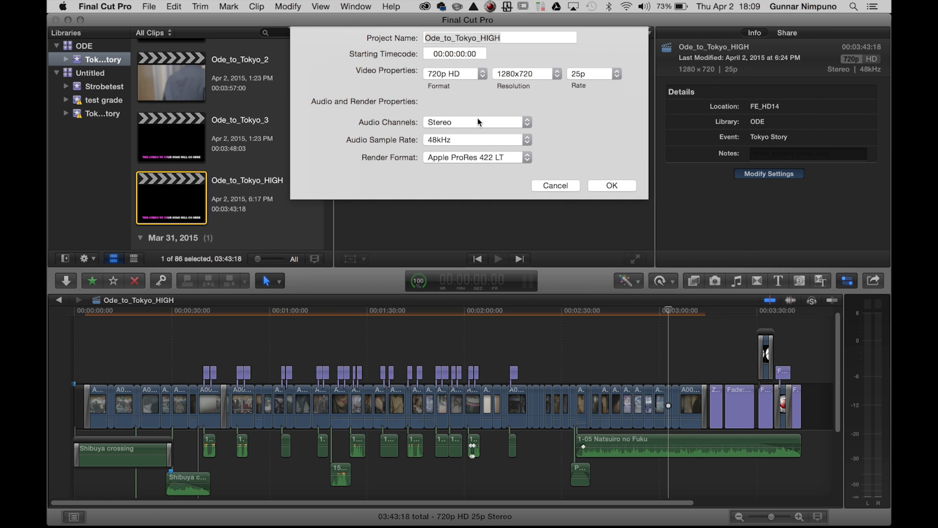
{"action": "left_click", "coordinate": [454, 73]}
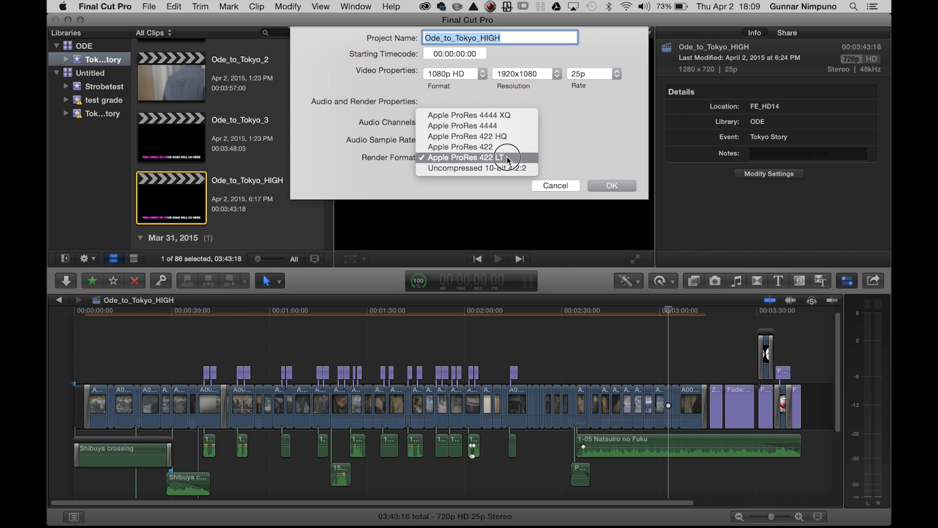
{"action": "left_click", "coordinate": [468, 136]}
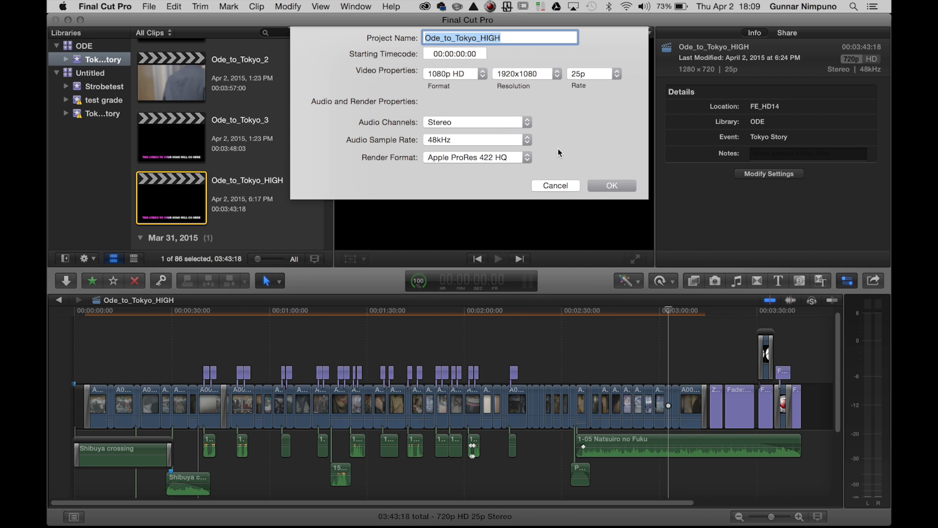
{"action": "left_click", "coordinate": [611, 185]}
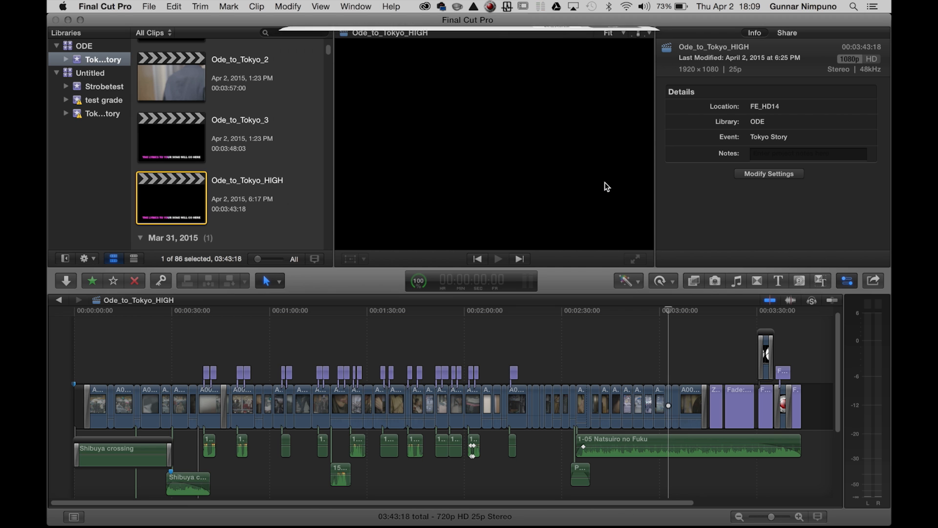